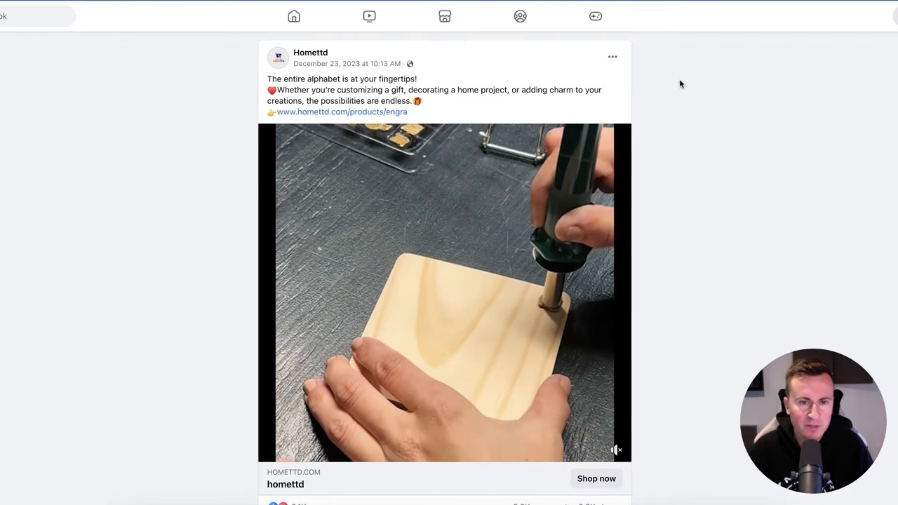
- Scroll past the Hometdd engraving-kit ad video to viewers' comments about ordering one
scroll(down, 3)
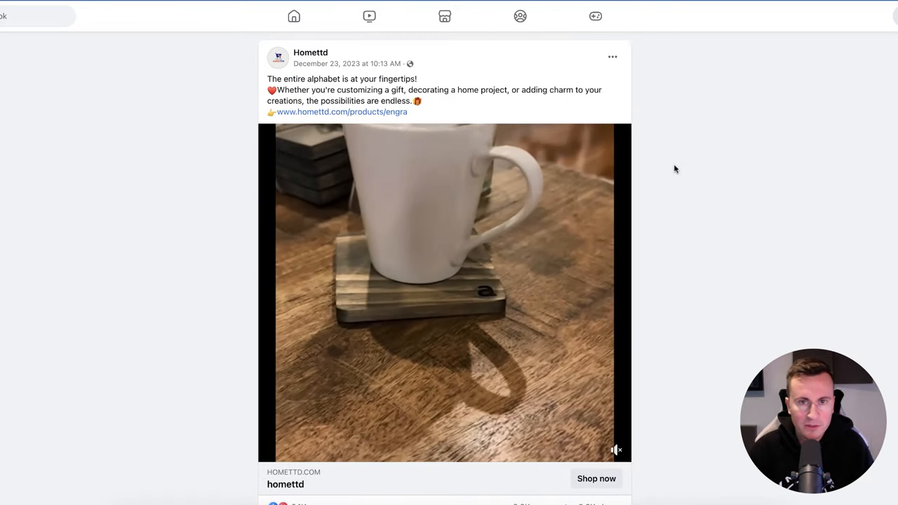
scroll(down, 3)
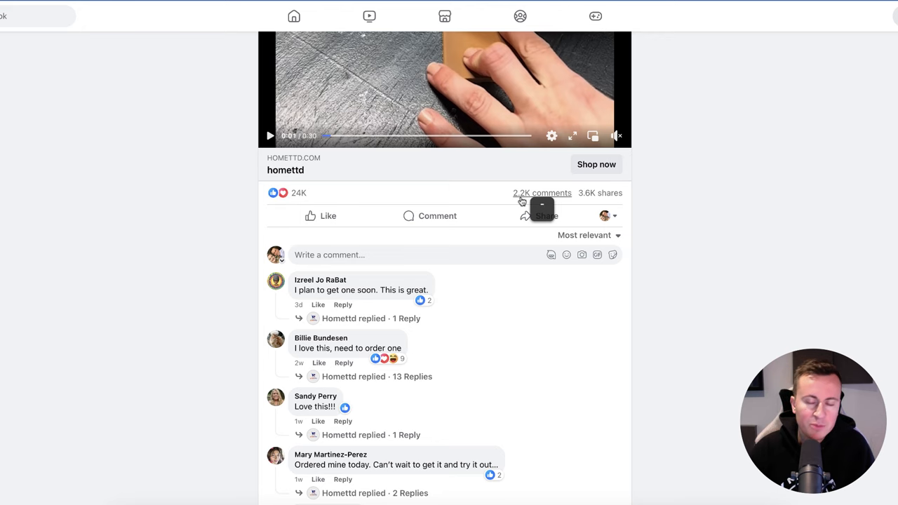
mouse_move(650, 201)
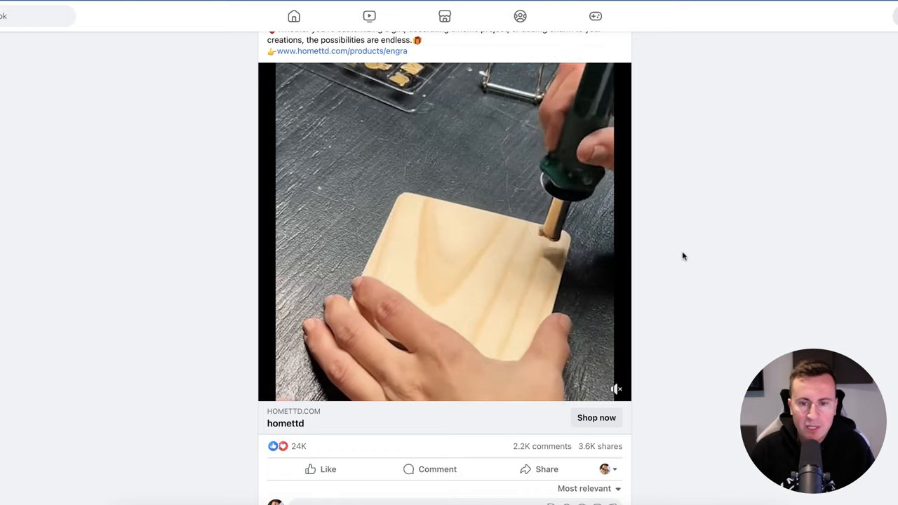
scroll(down, 3)
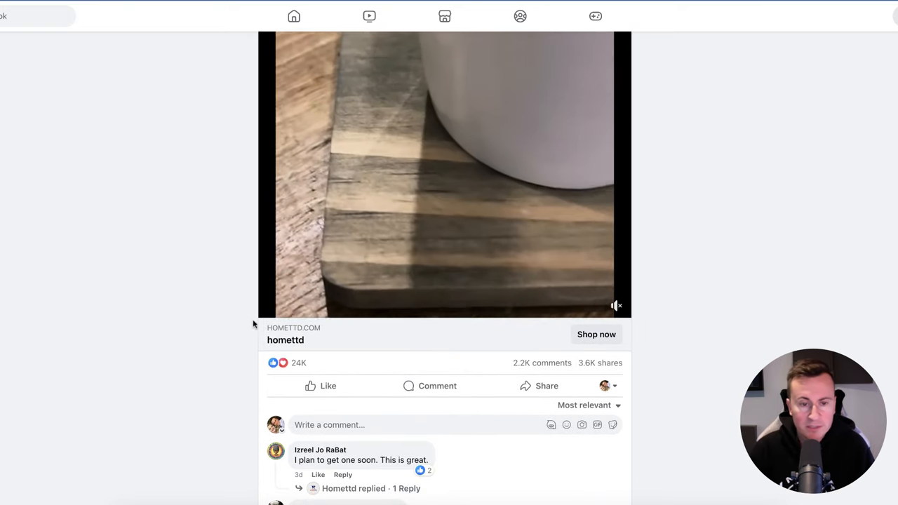
scroll(down, 3)
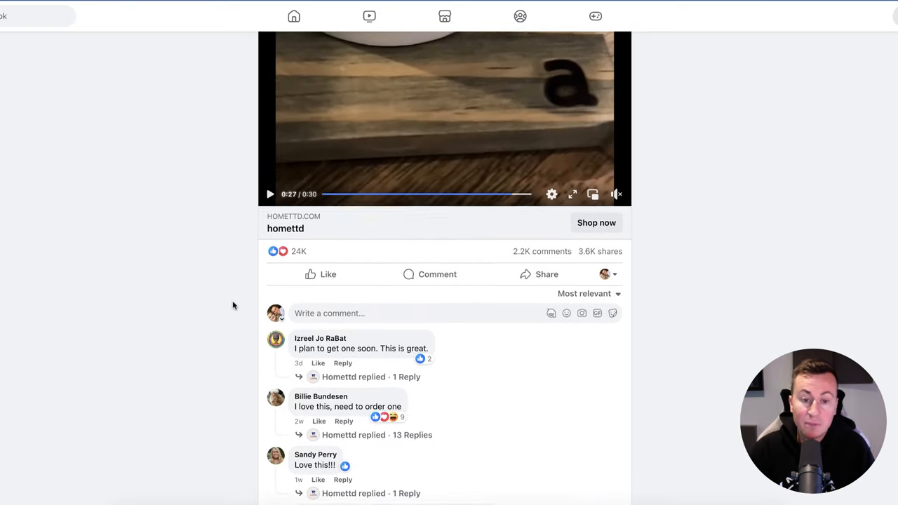
scroll(down, 3)
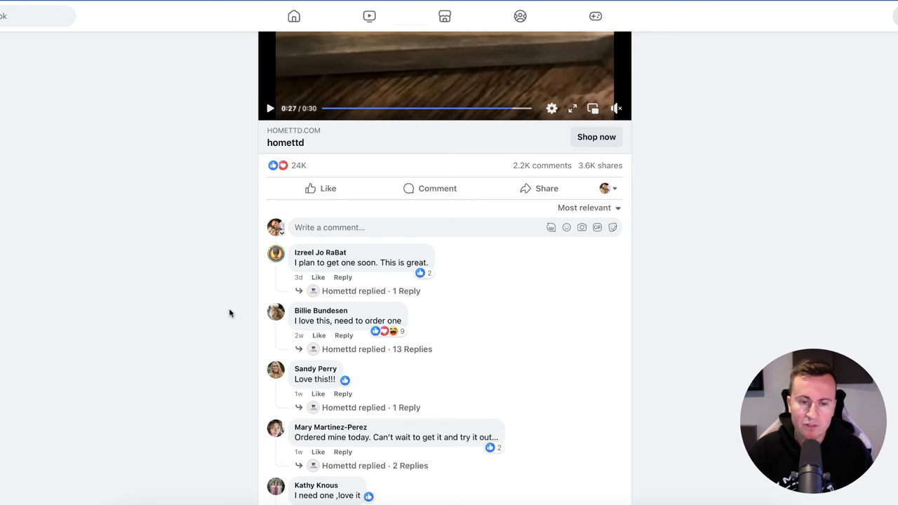
mouse_move(212, 289)
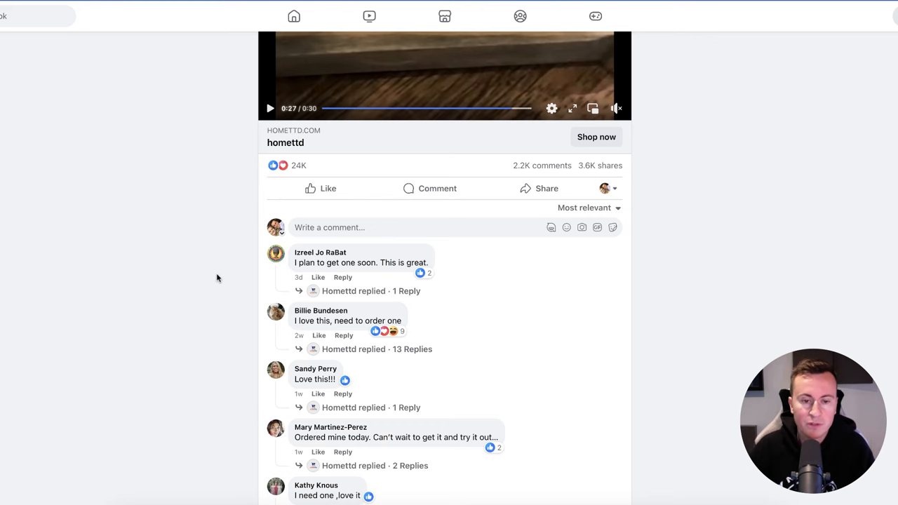
- Read through the Hometdd ad's buyer comments and the brand's replies to each
scroll(down, 3)
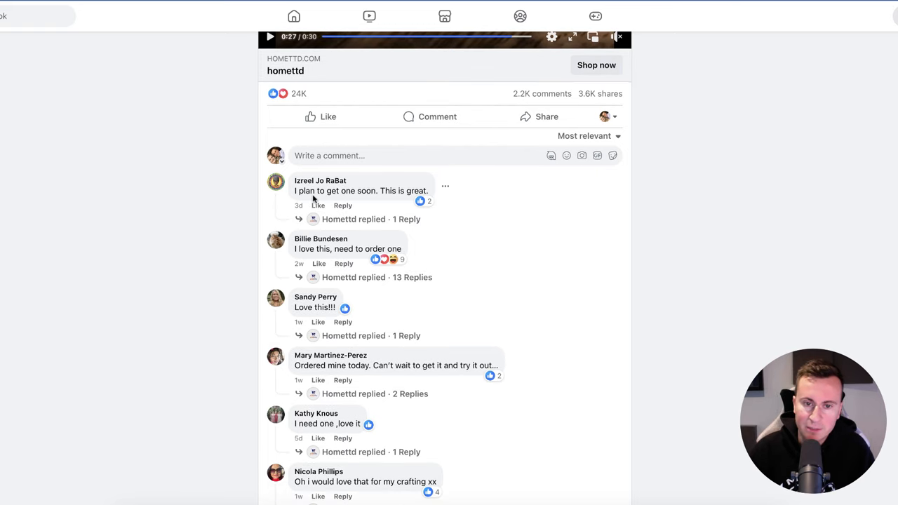
scroll(down, 3)
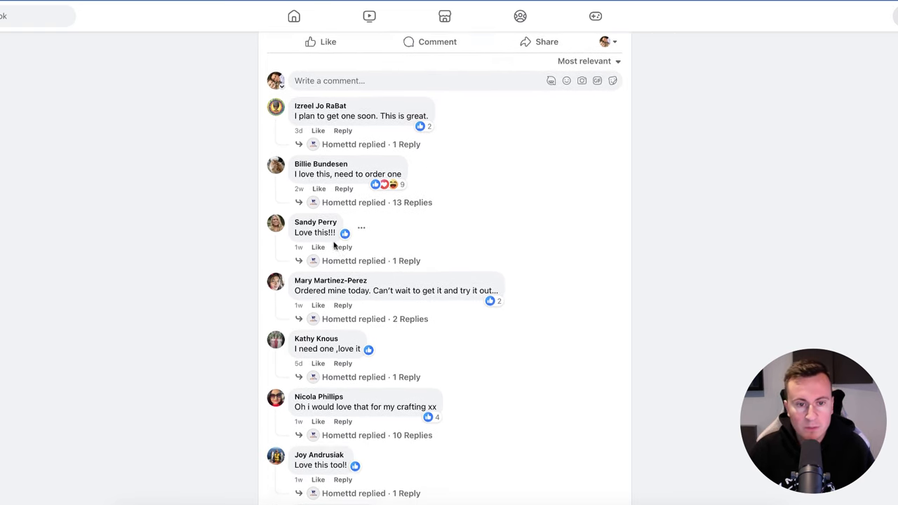
scroll(down, 3)
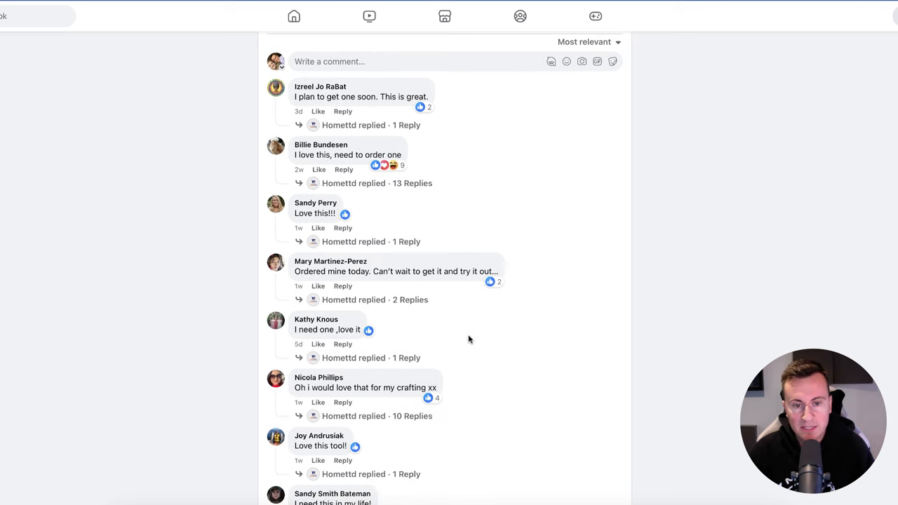
scroll(down, 3)
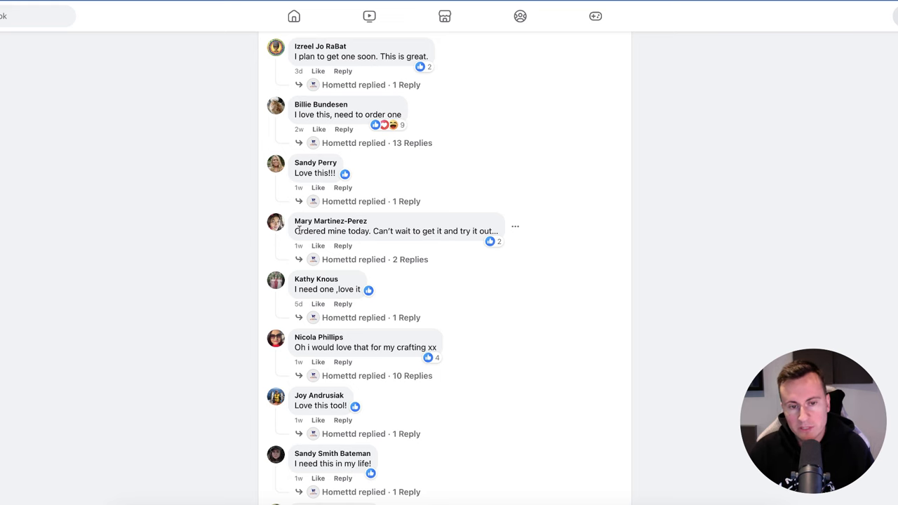
scroll(down, 3)
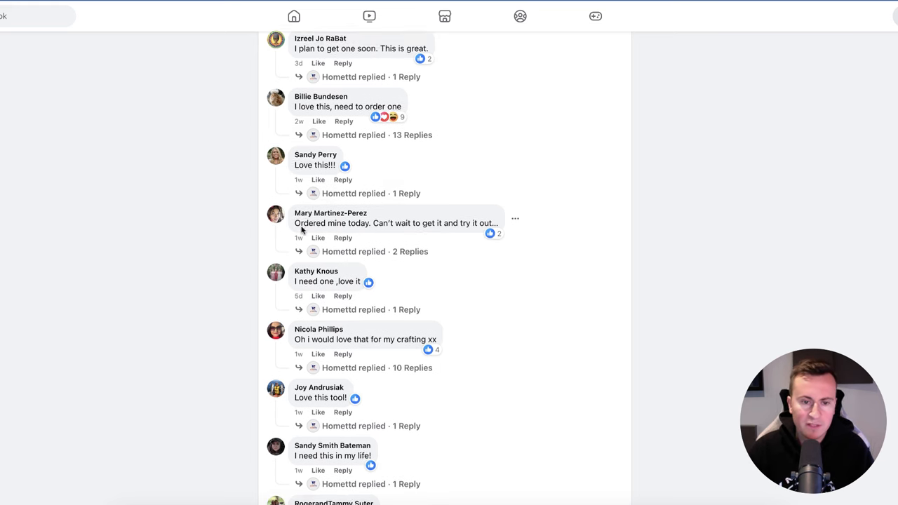
scroll(down, 3)
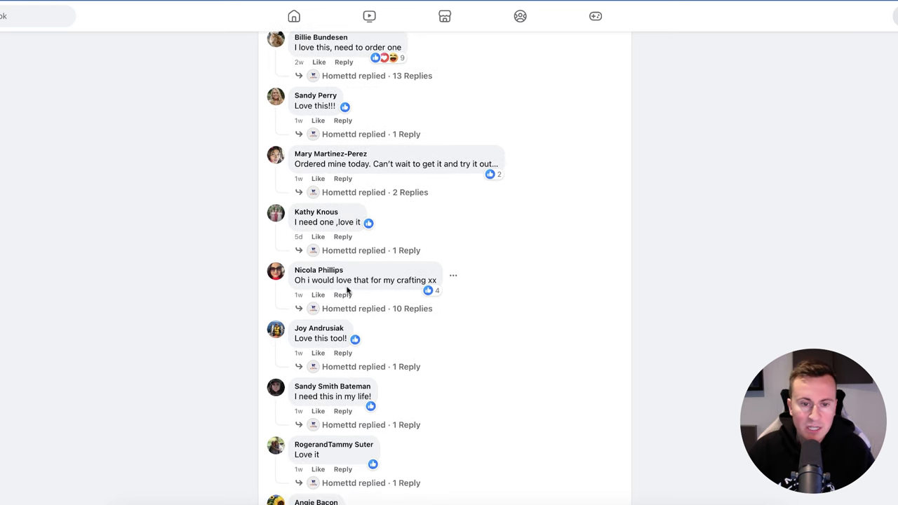
scroll(down, 3)
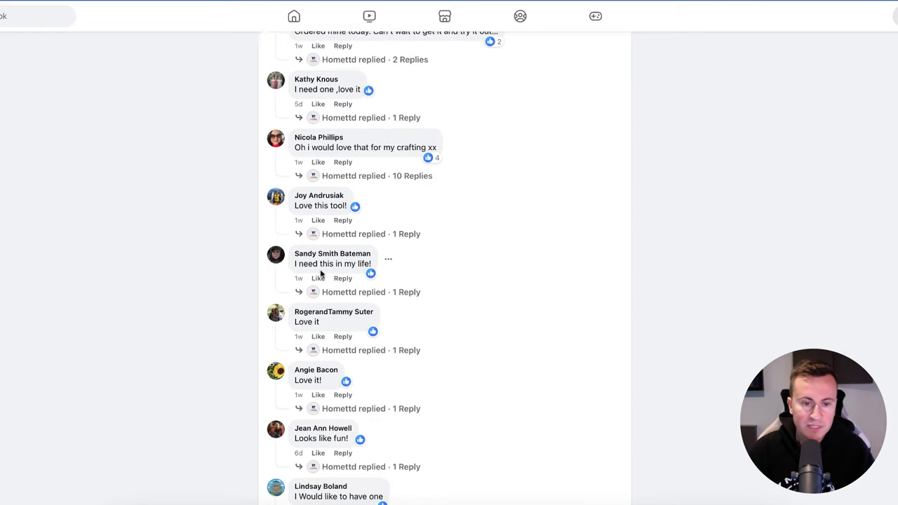
scroll(down, 3)
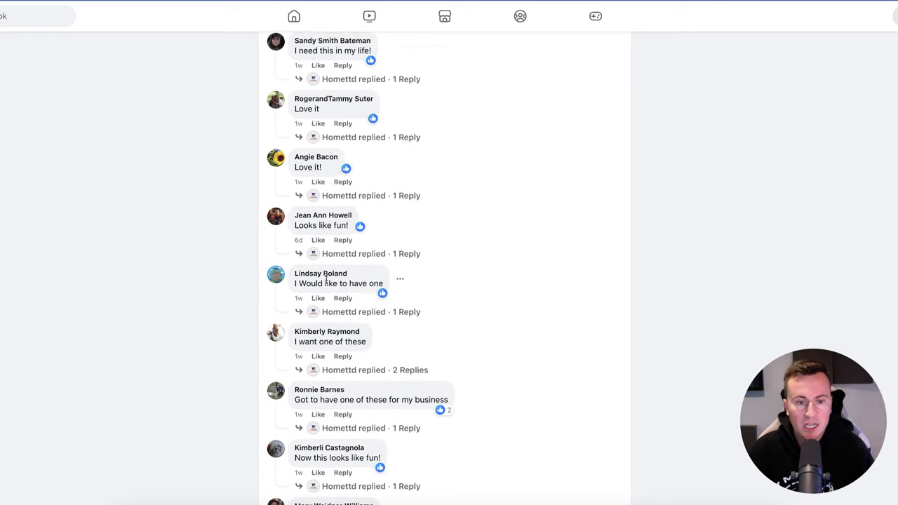
scroll(down, 3)
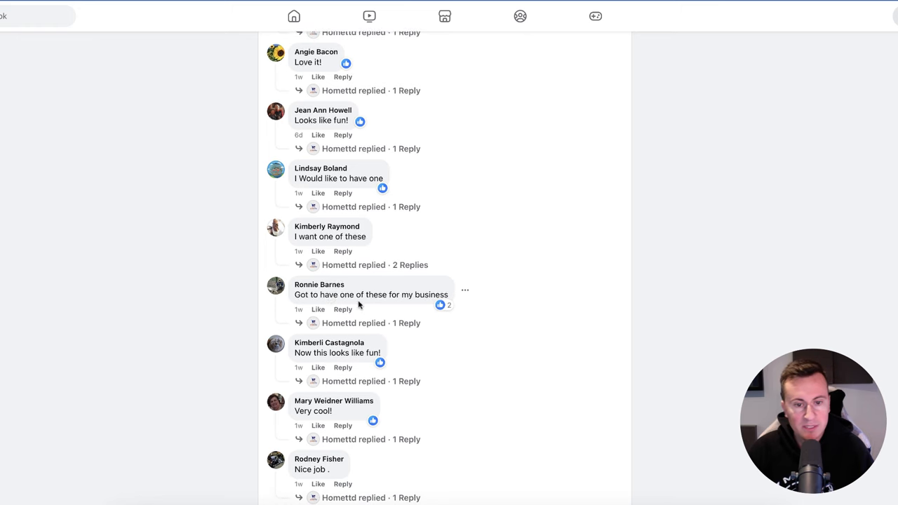
scroll(down, 3)
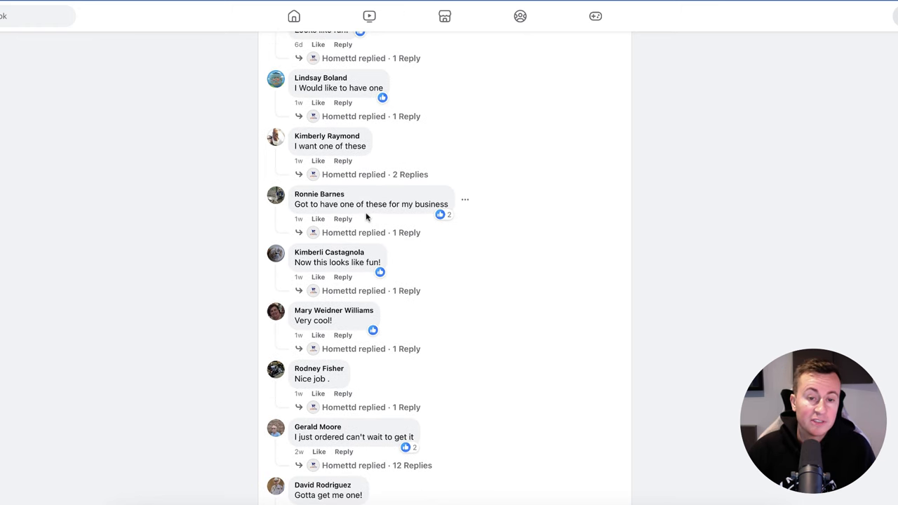
scroll(down, 3)
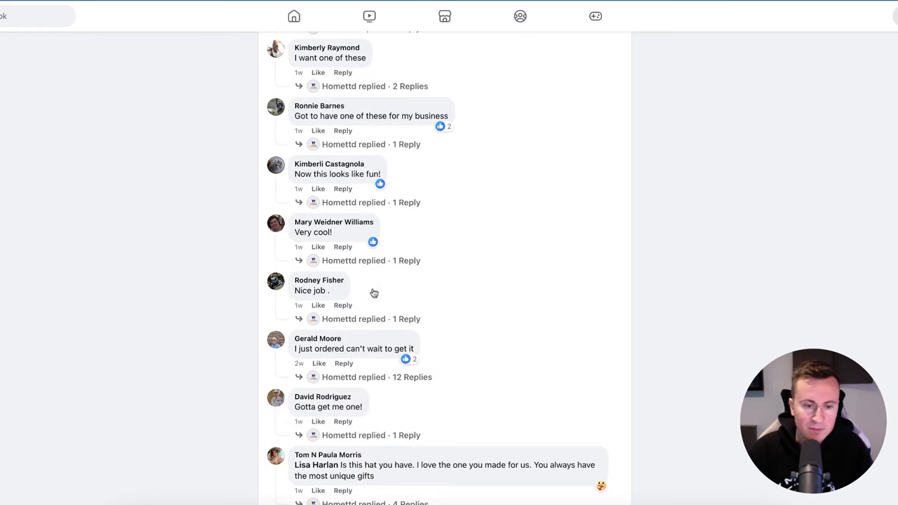
mouse_move(347, 406)
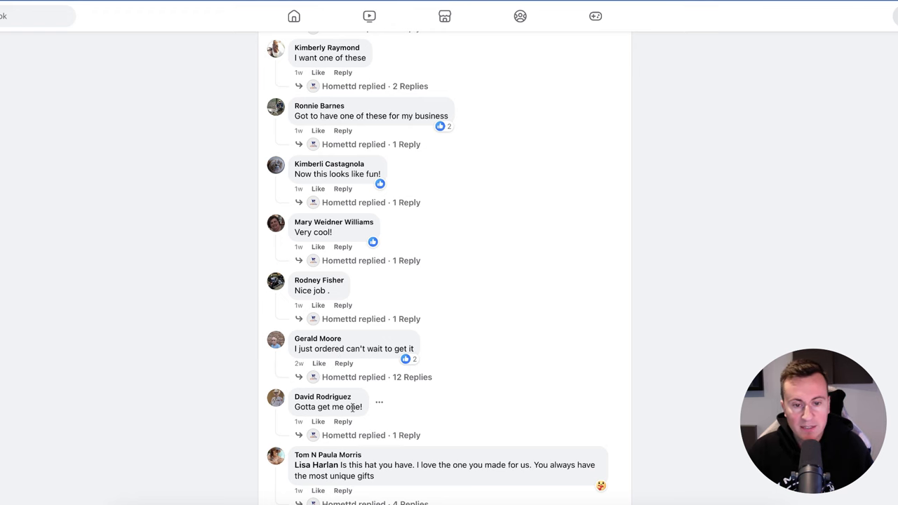
scroll(down, 3)
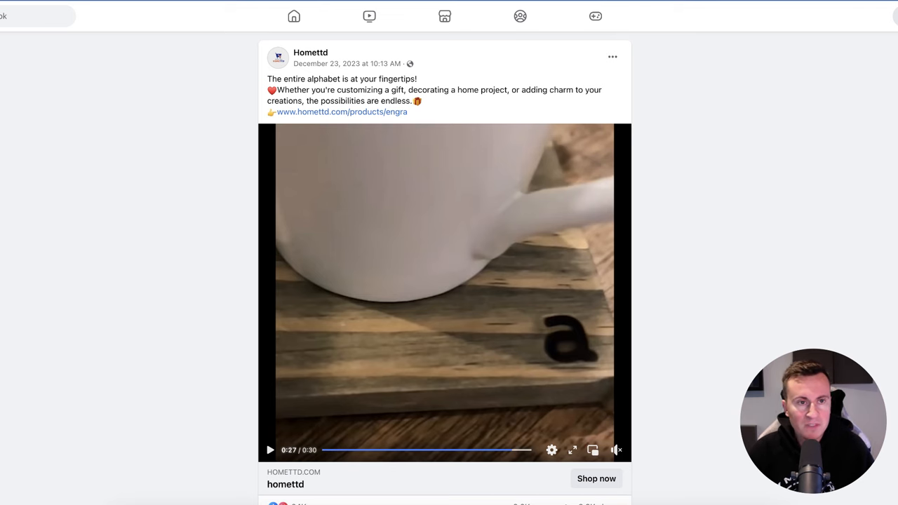
- Open Hometdd's DIY Wood Burning/Carving Set page ($39.99) and browse its images and features
click(341, 112)
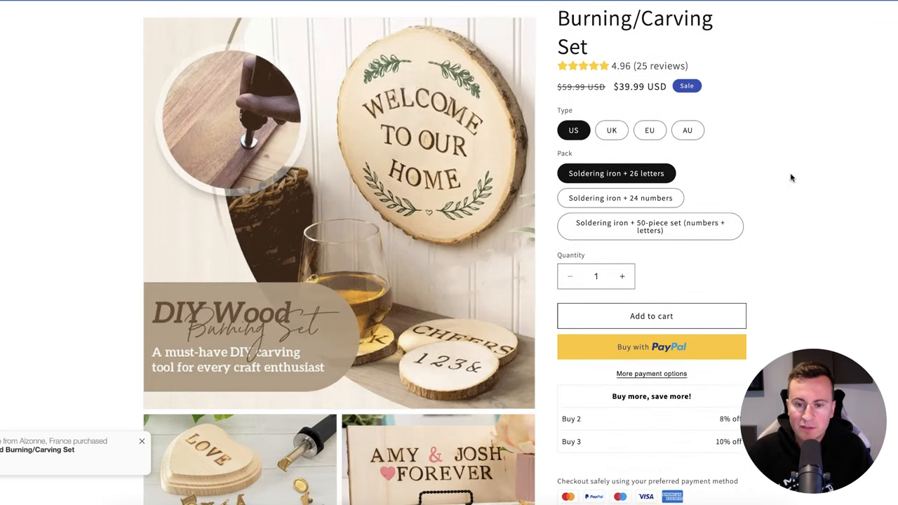
scroll(down, 3)
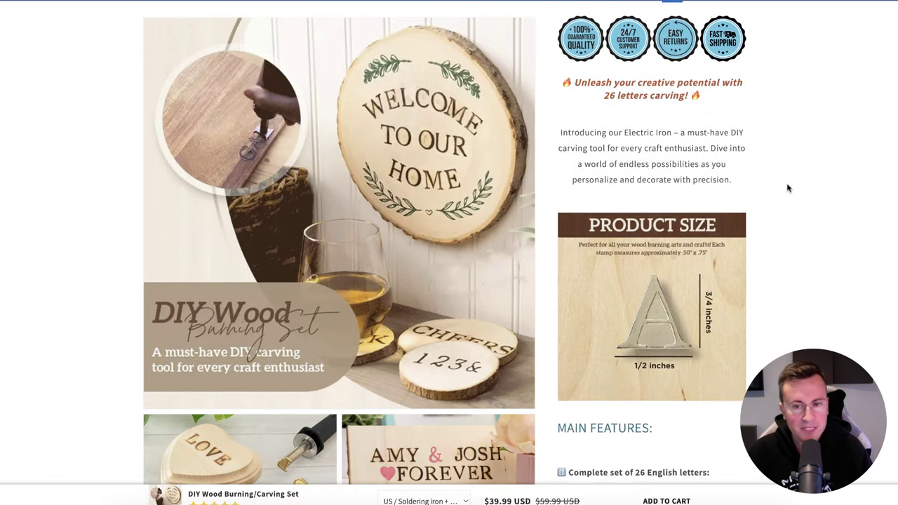
scroll(down, 3)
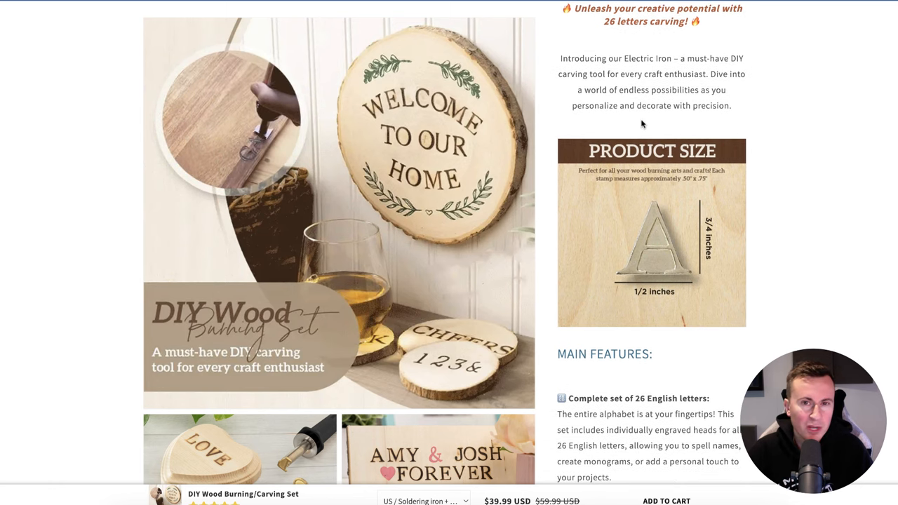
scroll(down, 3)
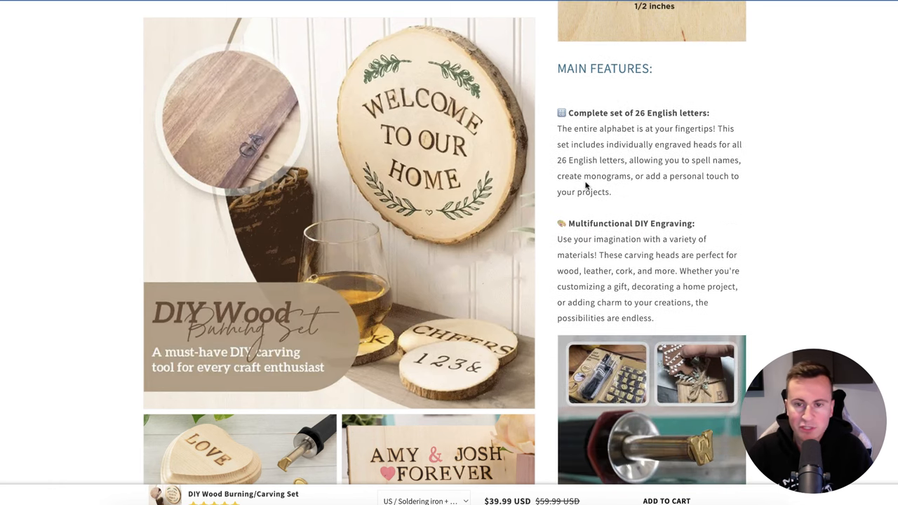
scroll(down, 3)
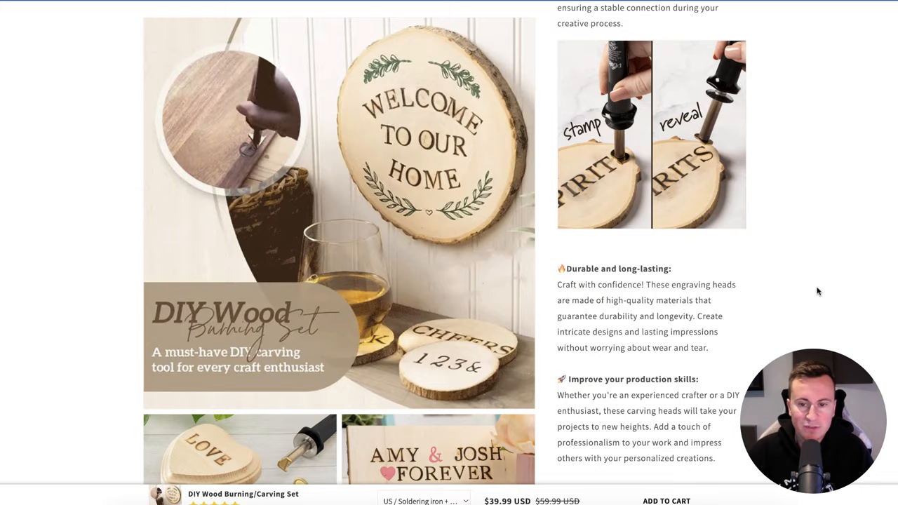
scroll(up, 3)
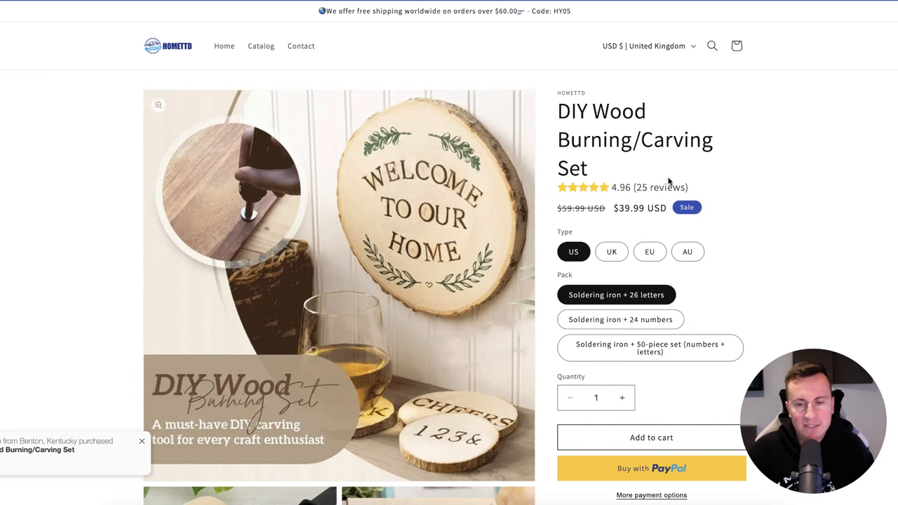
scroll(down, 3)
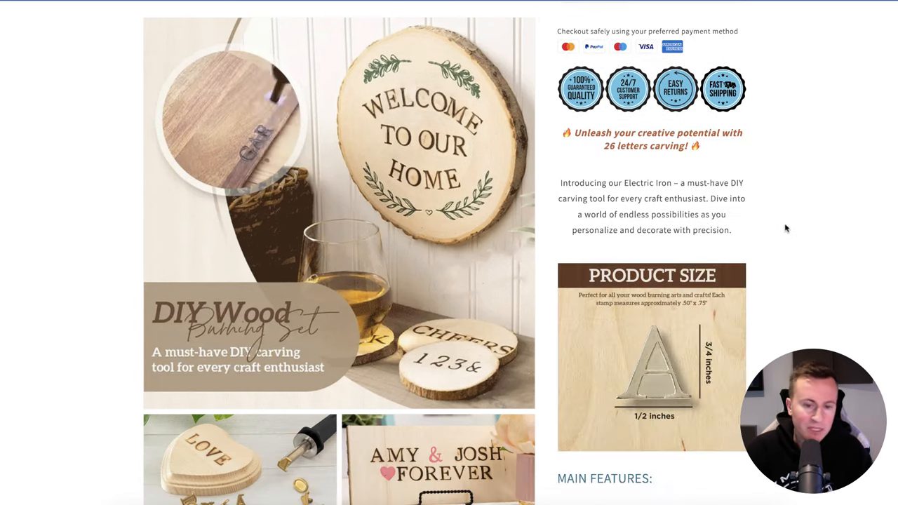
scroll(down, 3)
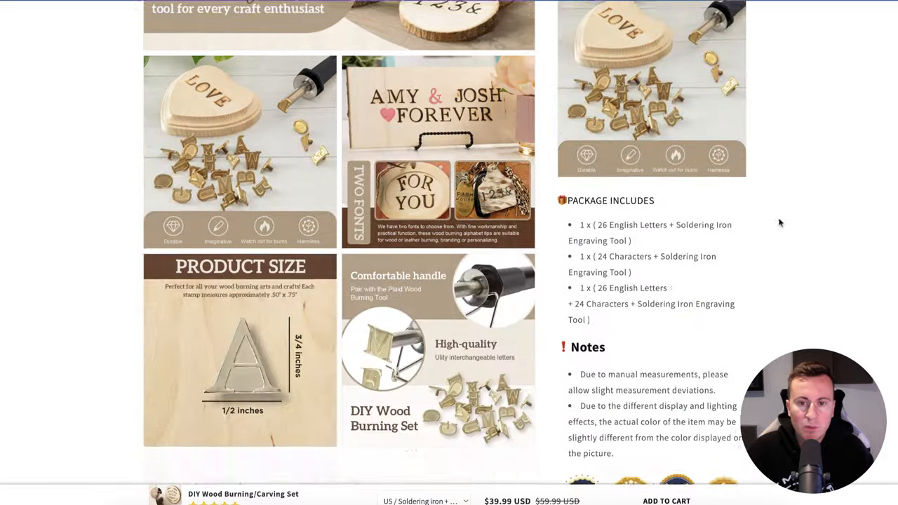
scroll(up, 3)
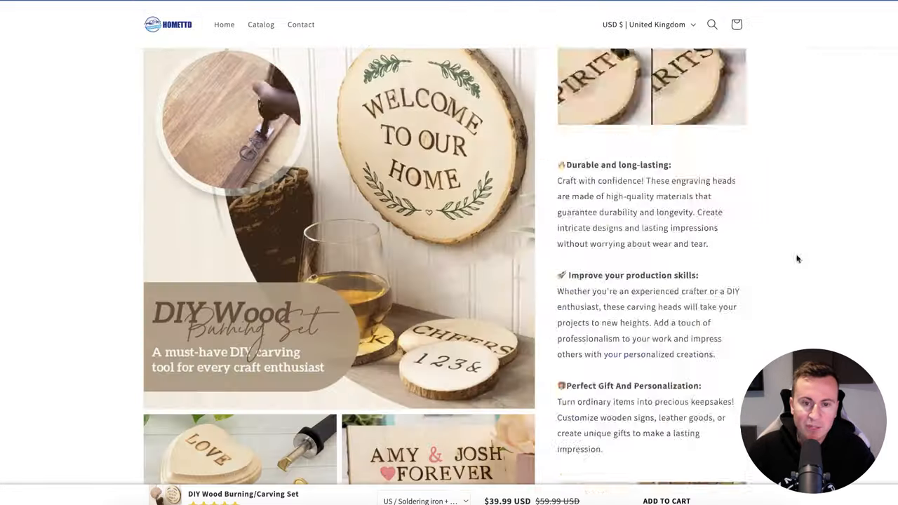
scroll(up, 3)
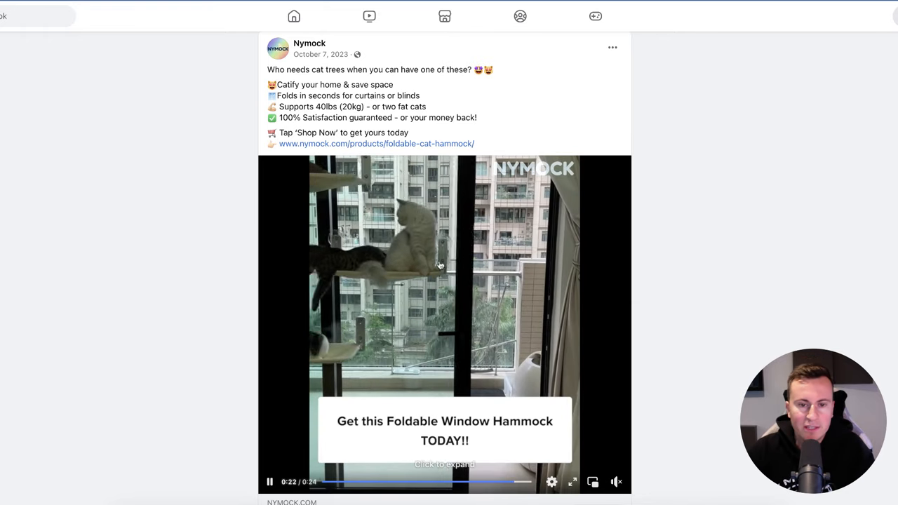
mouse_move(671, 262)
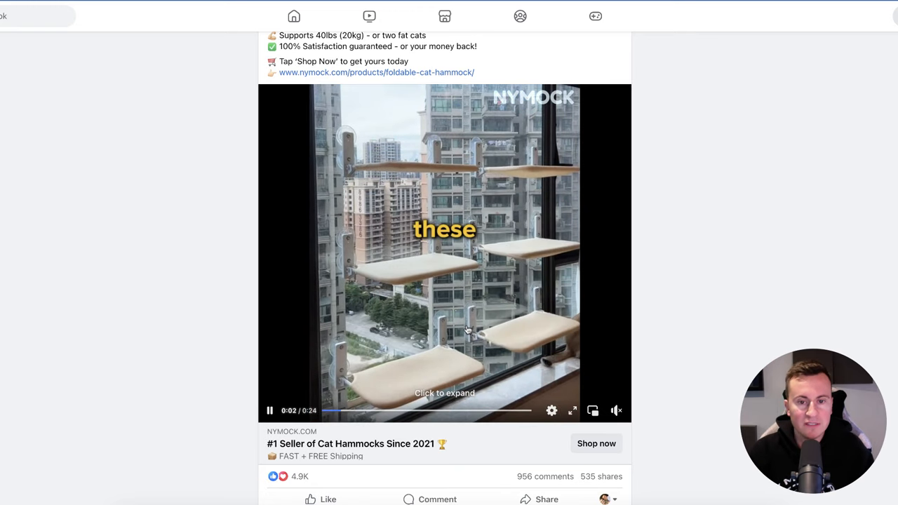
scroll(down, 3)
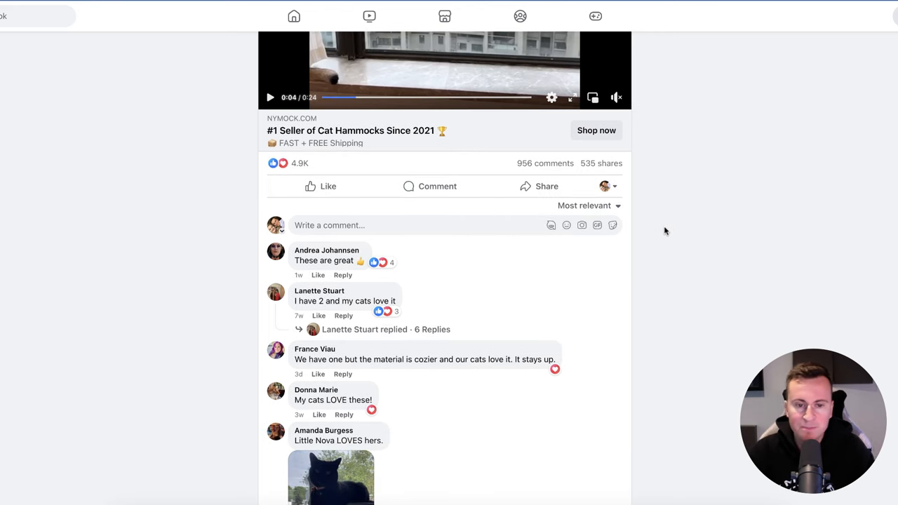
scroll(down, 3)
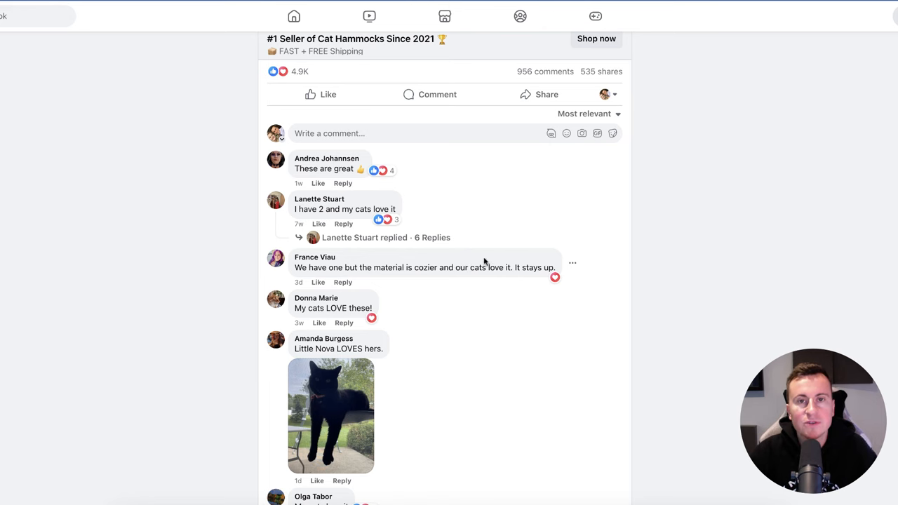
mouse_move(729, 275)
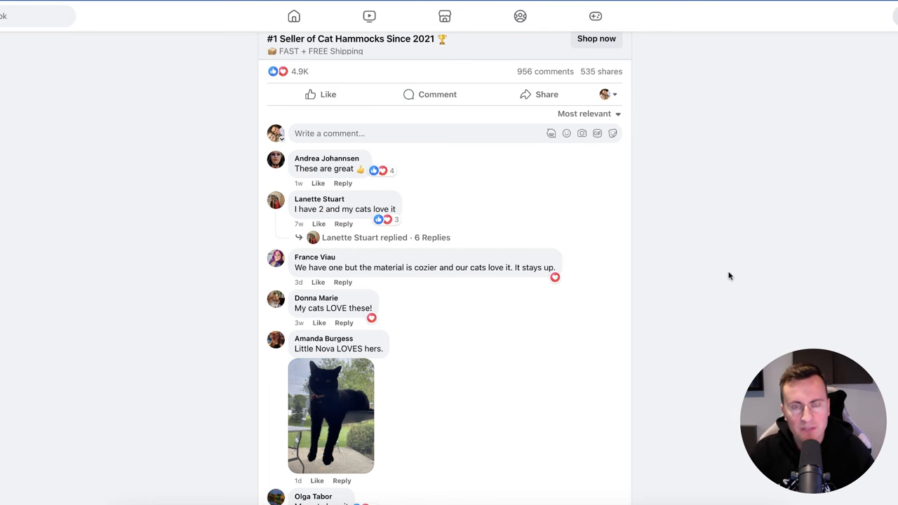
mouse_move(421, 184)
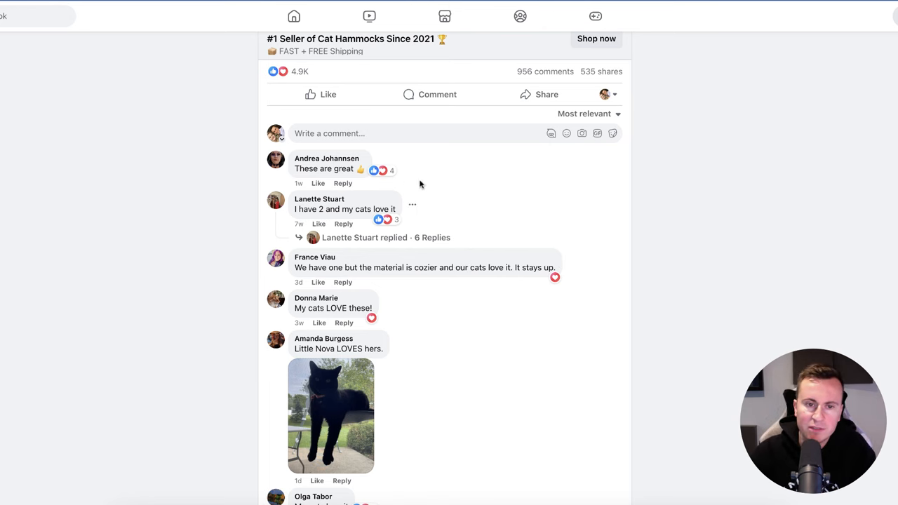
scroll(down, 3)
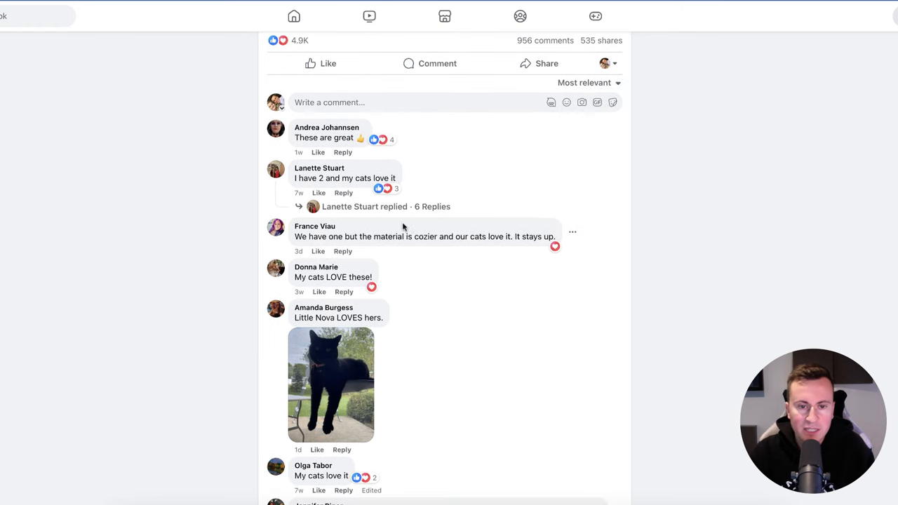
scroll(down, 3)
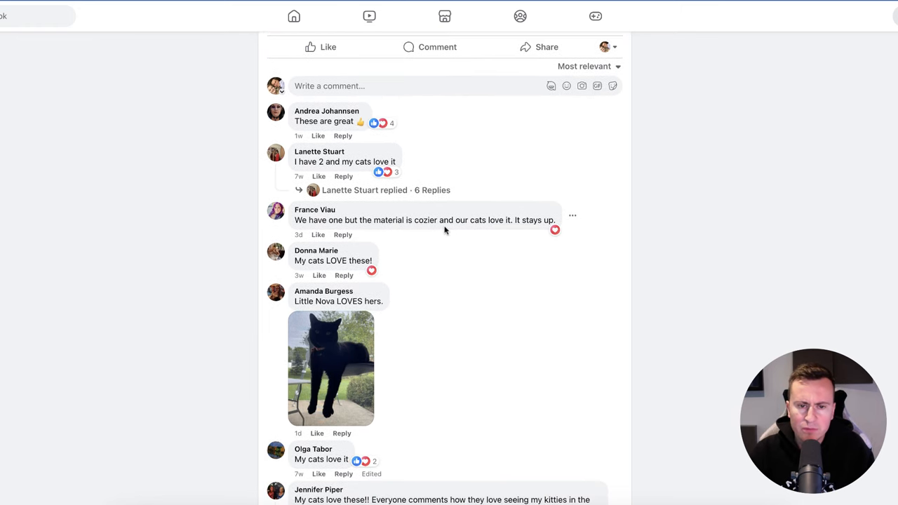
scroll(down, 3)
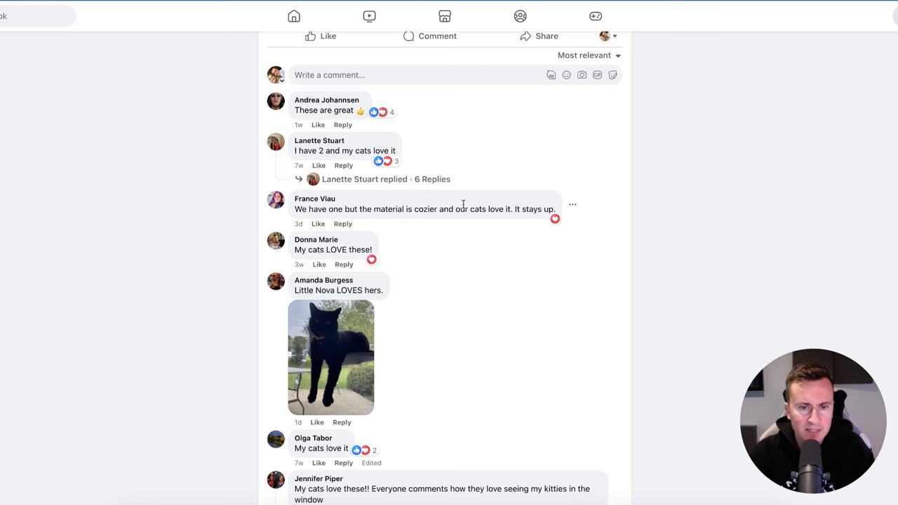
scroll(down, 3)
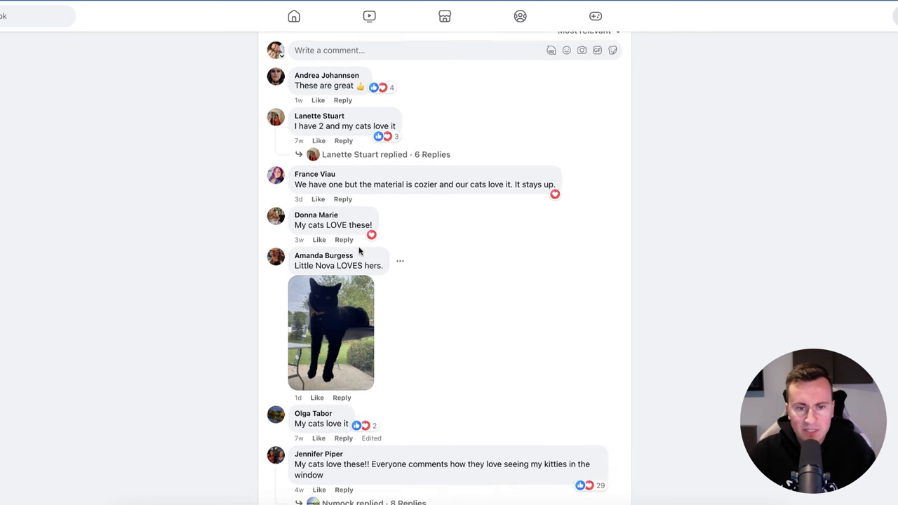
scroll(down, 3)
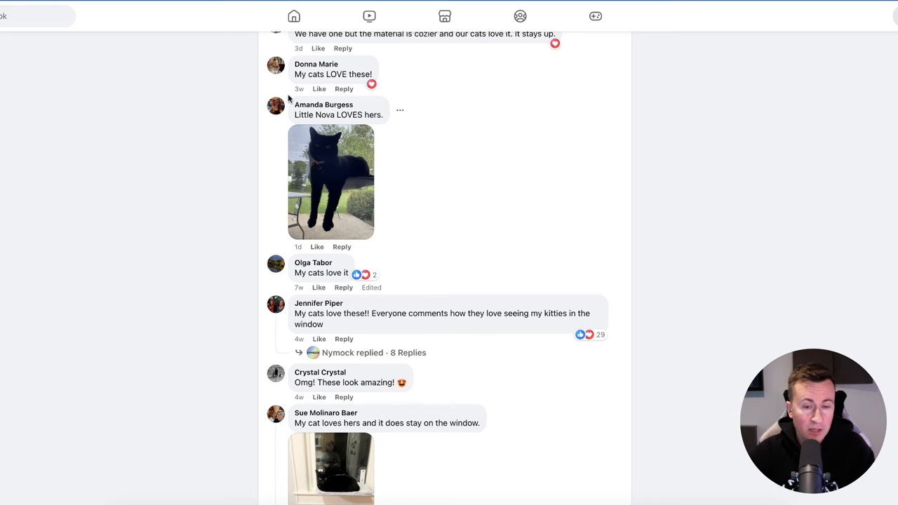
mouse_move(353, 124)
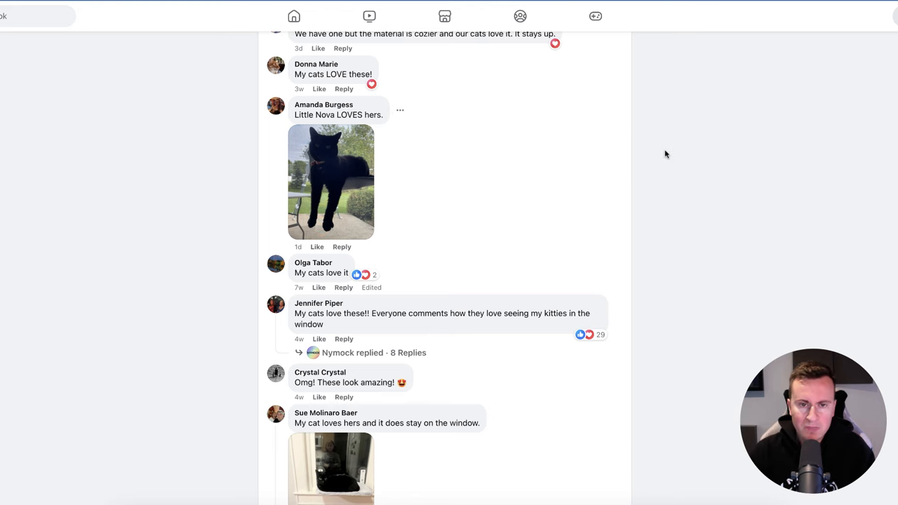
scroll(down, 3)
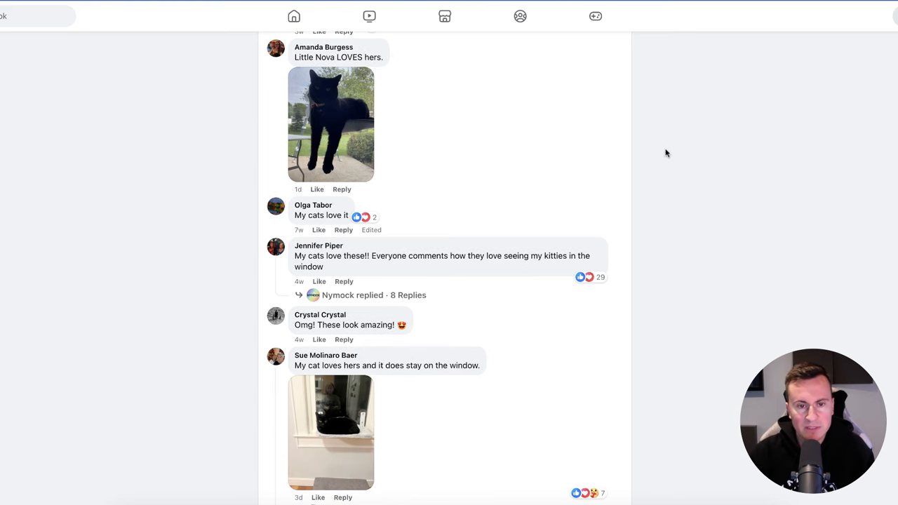
scroll(down, 3)
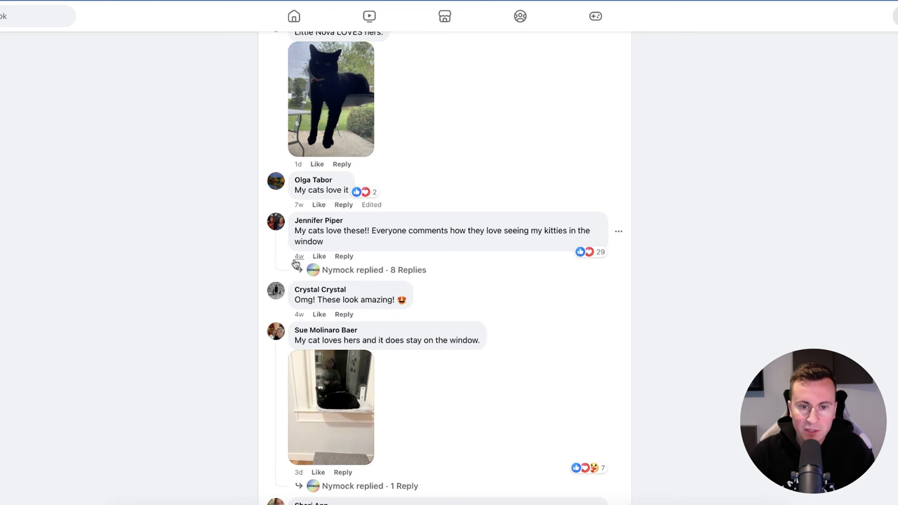
scroll(down, 3)
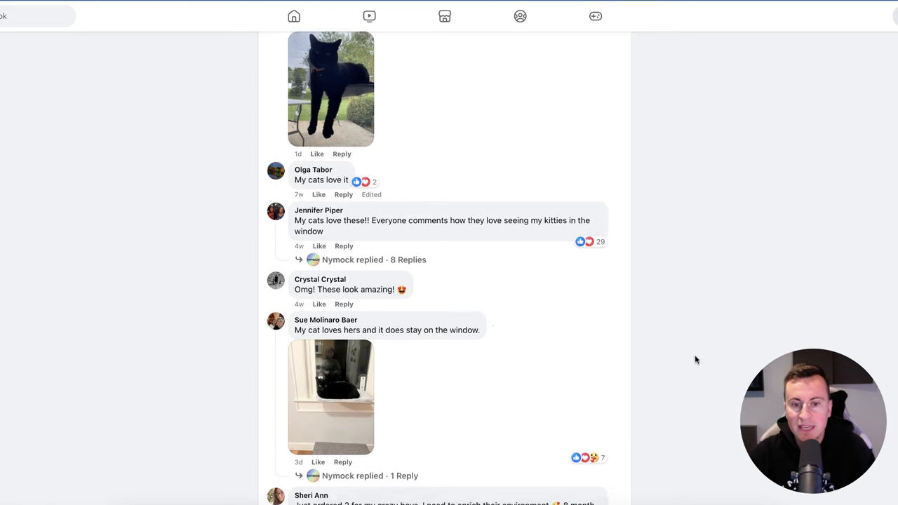
scroll(down, 3)
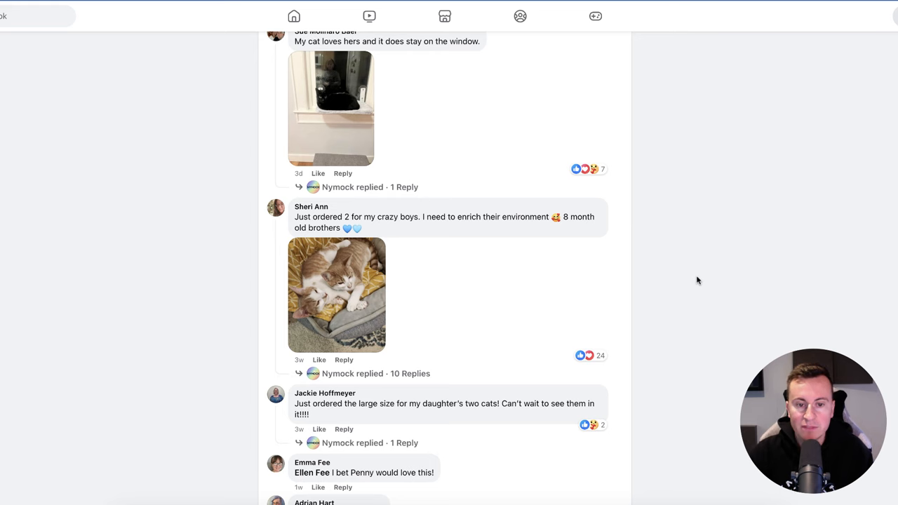
scroll(down, 3)
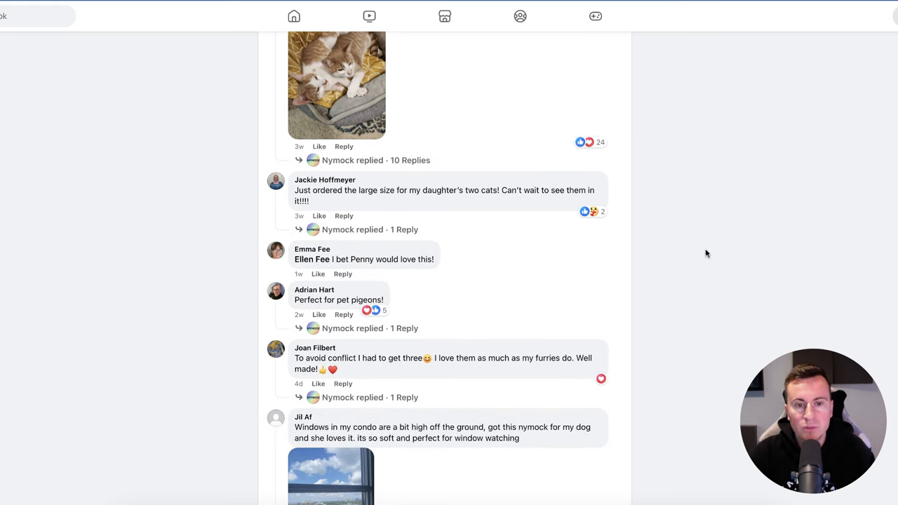
scroll(down, 3)
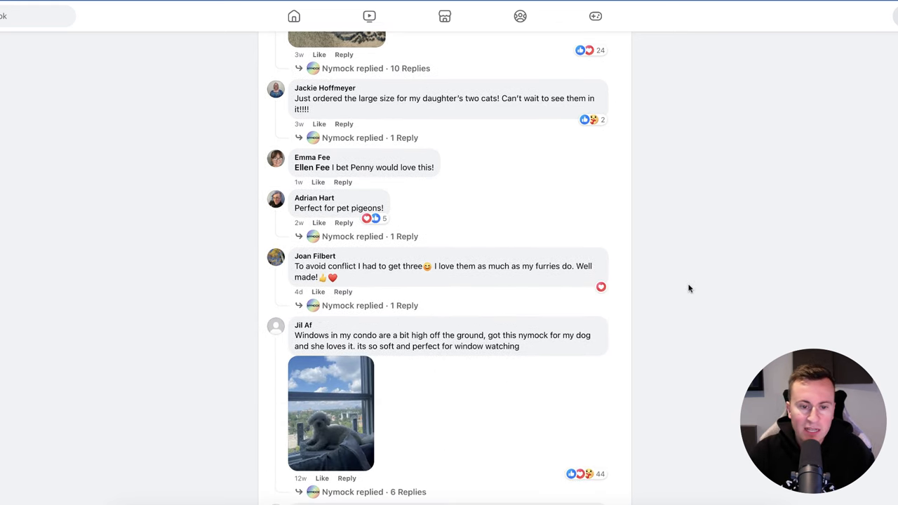
scroll(down, 3)
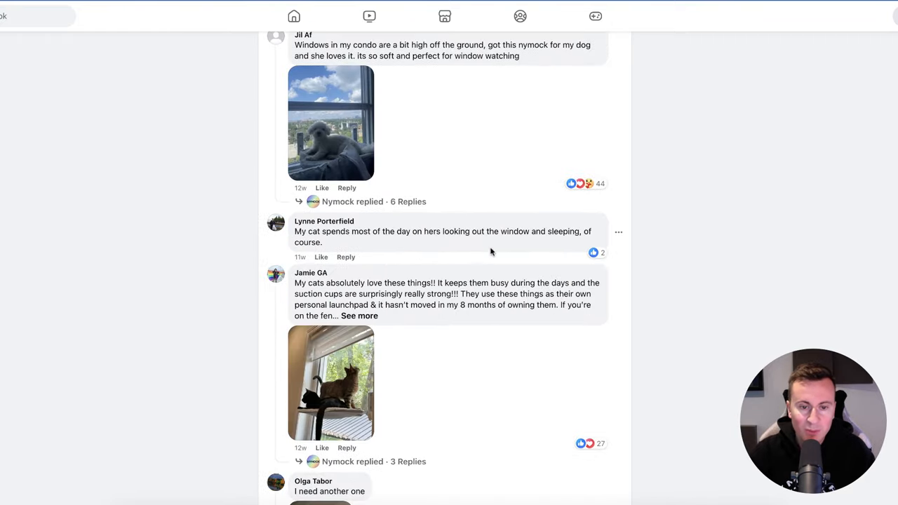
scroll(down, 3)
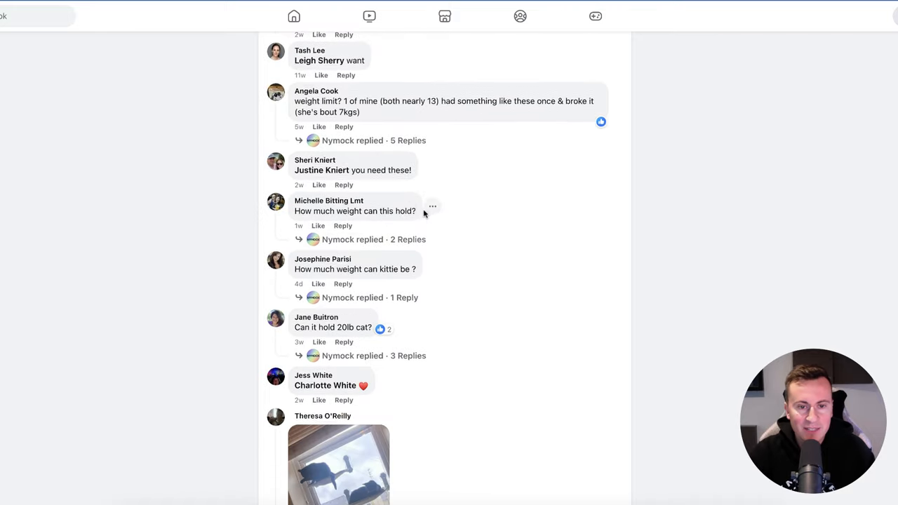
scroll(down, 3)
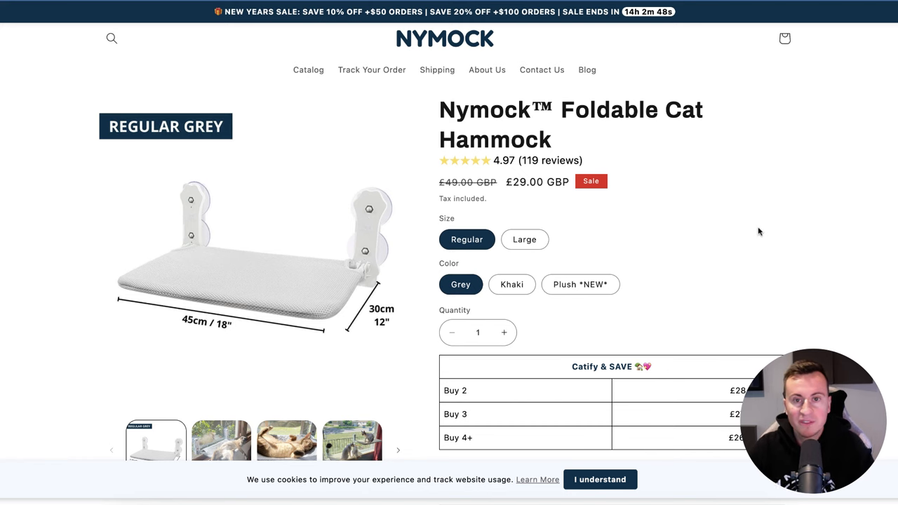
- Switch the hammock to Khaki, then review bulk discounts, shipping and the $2 charity pledge
scroll(down, 3)
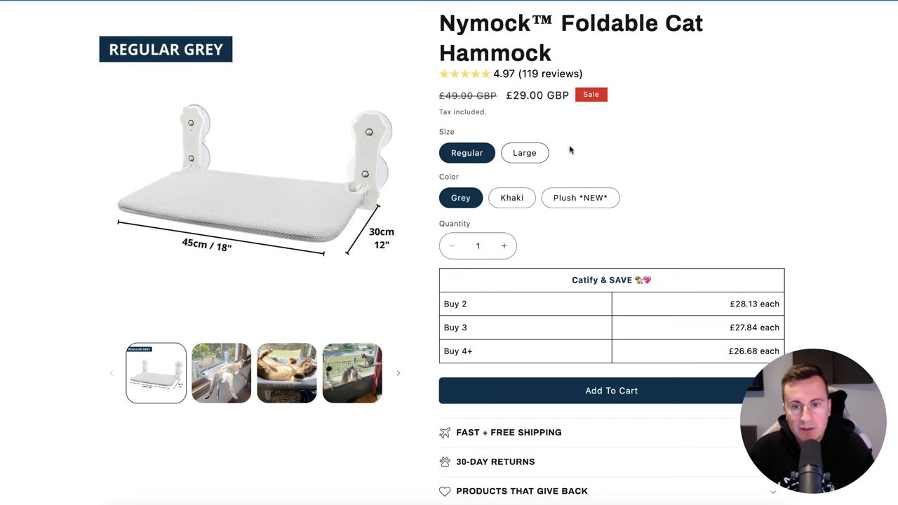
click(512, 197)
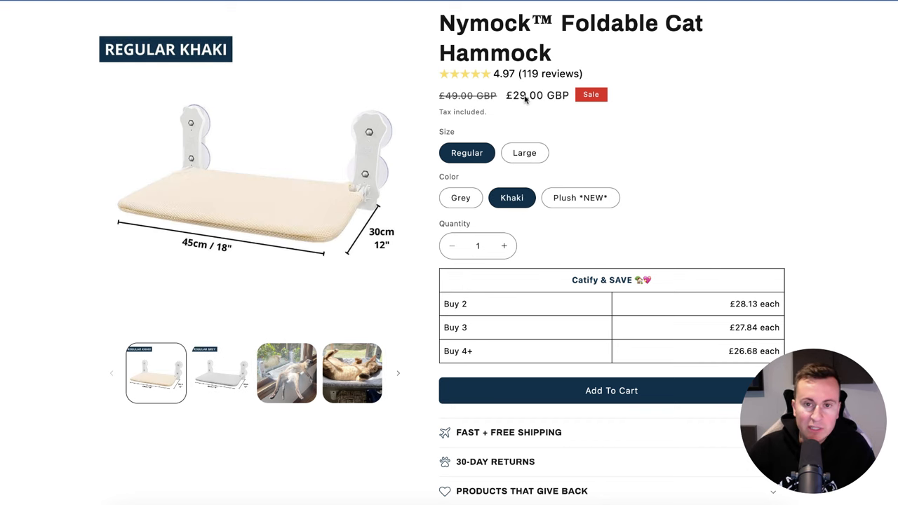
scroll(down, 3)
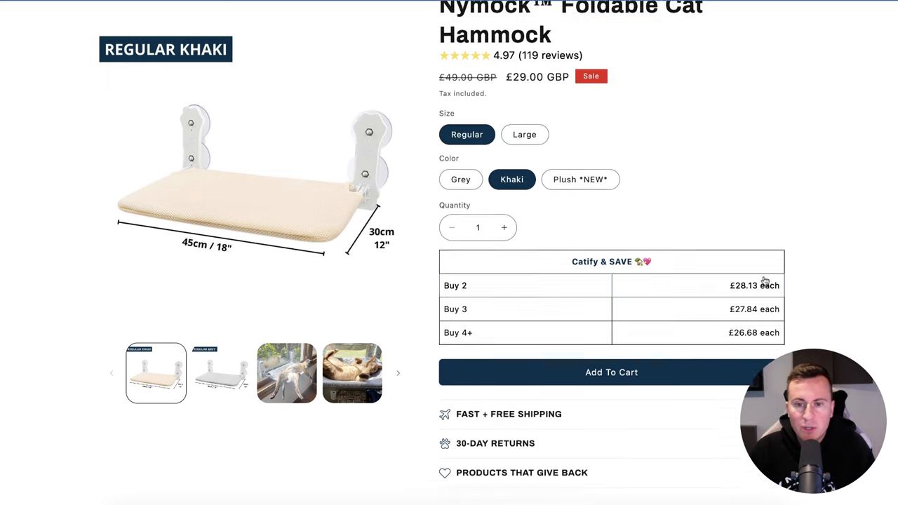
scroll(down, 3)
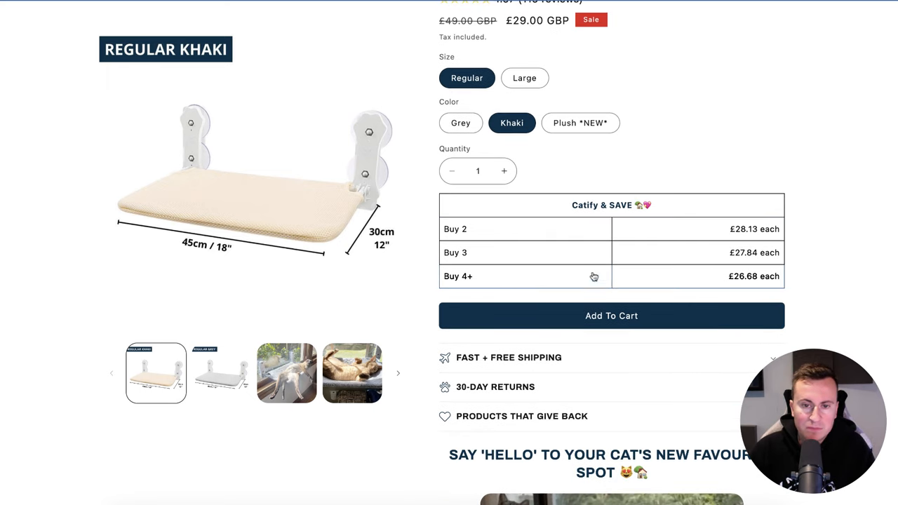
mouse_move(628, 220)
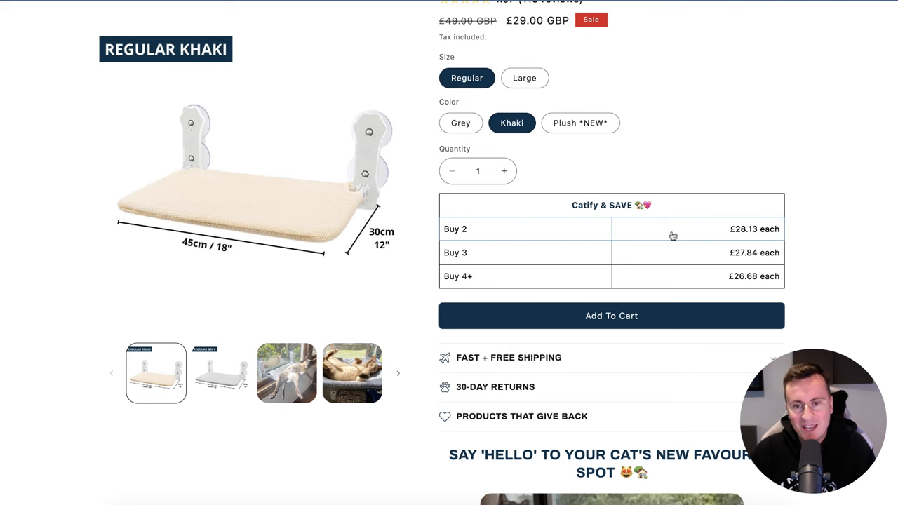
mouse_move(805, 227)
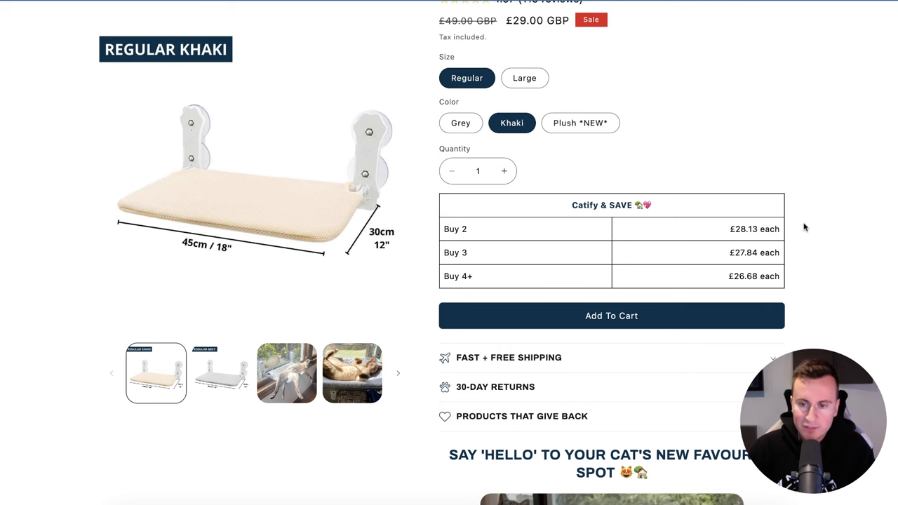
scroll(down, 3)
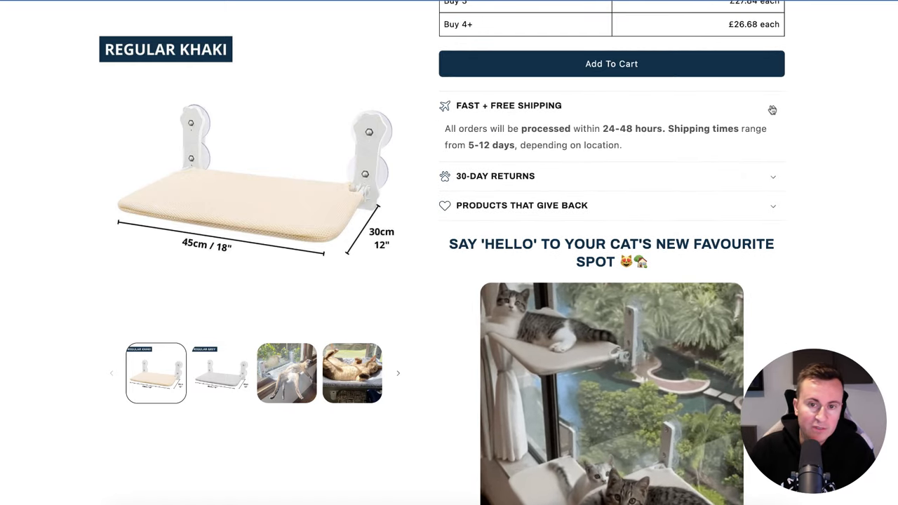
click(611, 105)
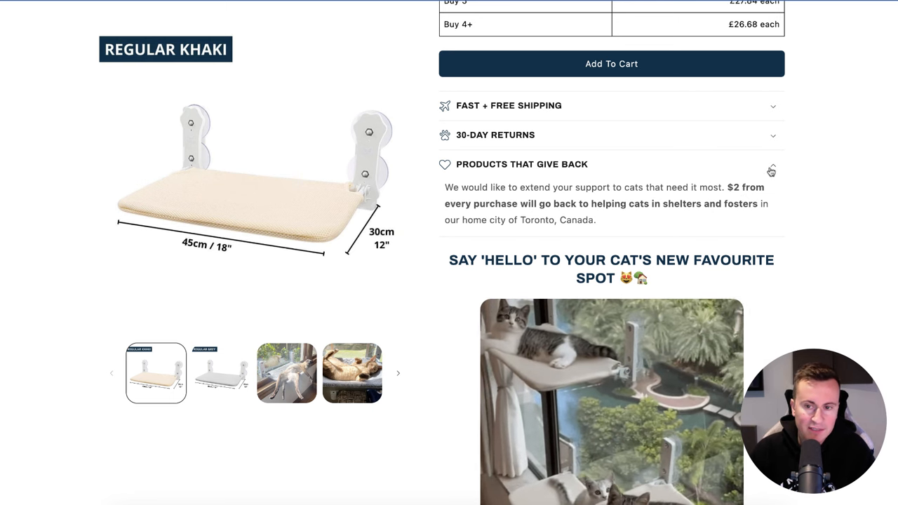
scroll(up, 3)
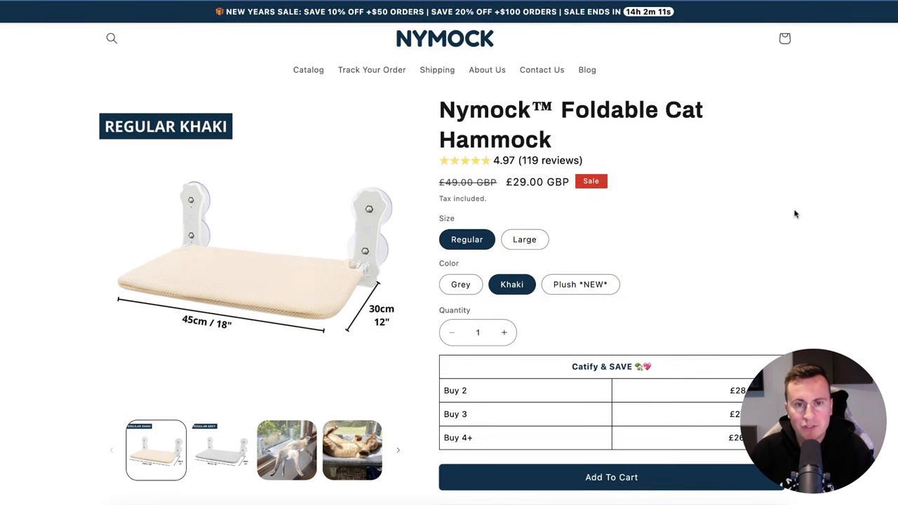
mouse_move(487, 69)
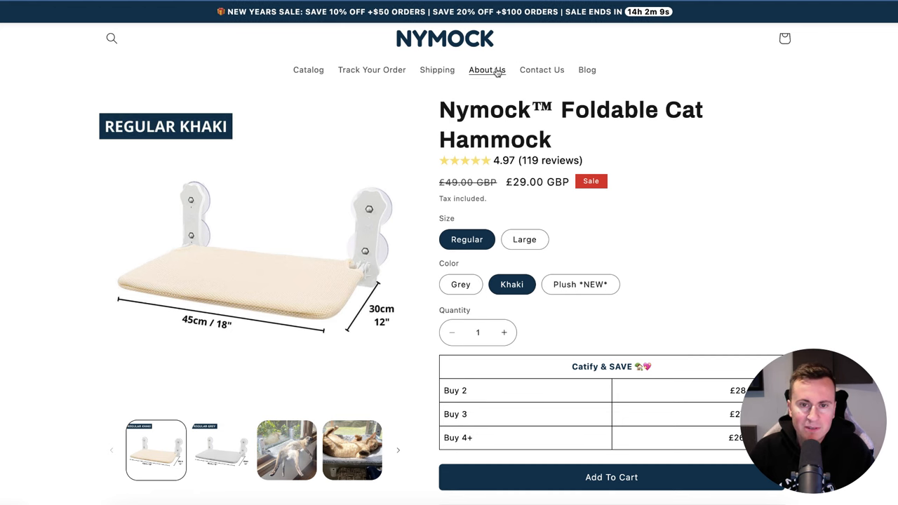
click(487, 69)
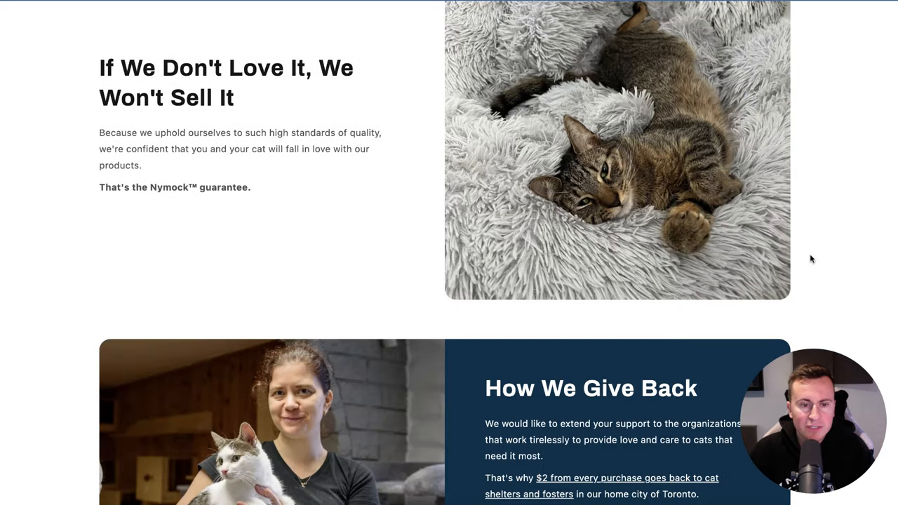
scroll(down, 3)
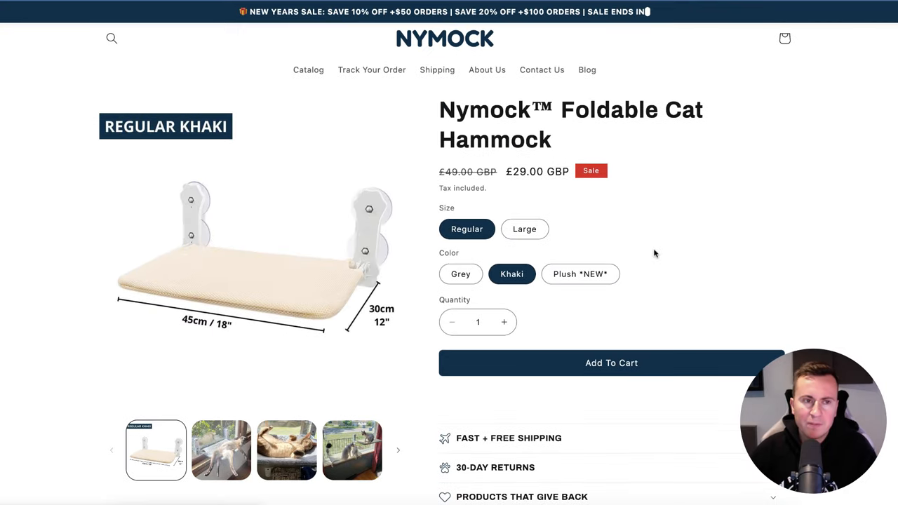
scroll(down, 3)
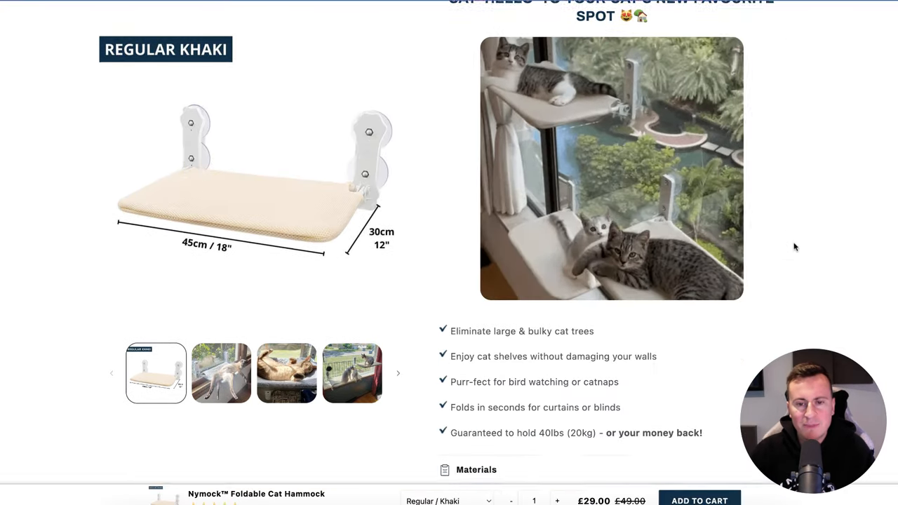
scroll(down, 3)
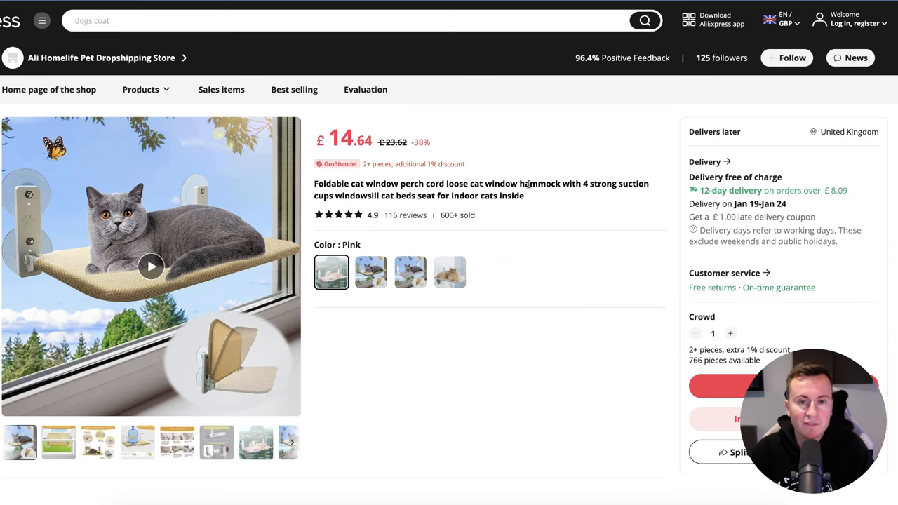
mouse_move(667, 135)
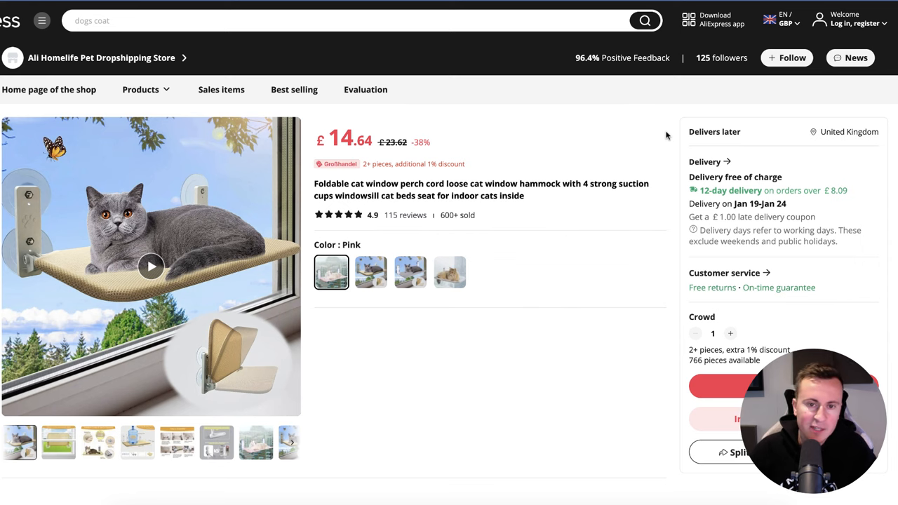
mouse_move(661, 130)
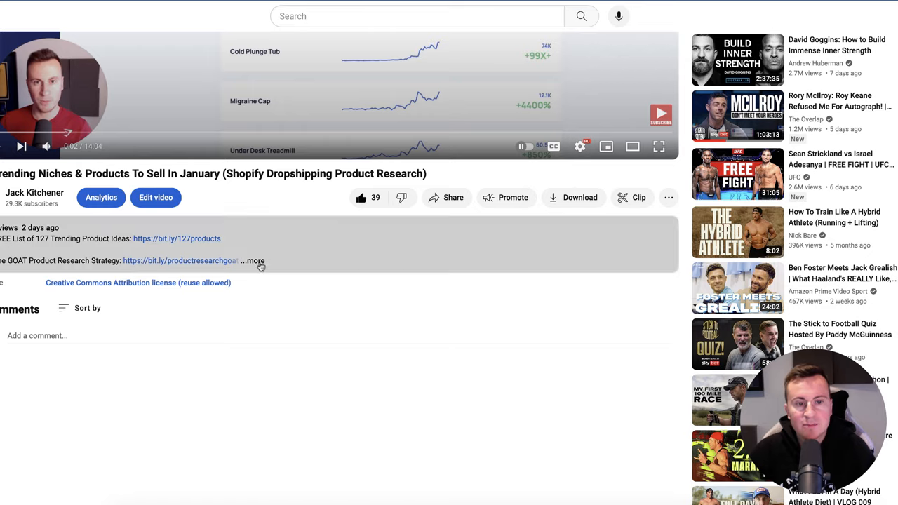
- Expand the trending-niches video description to show all its links
click(255, 260)
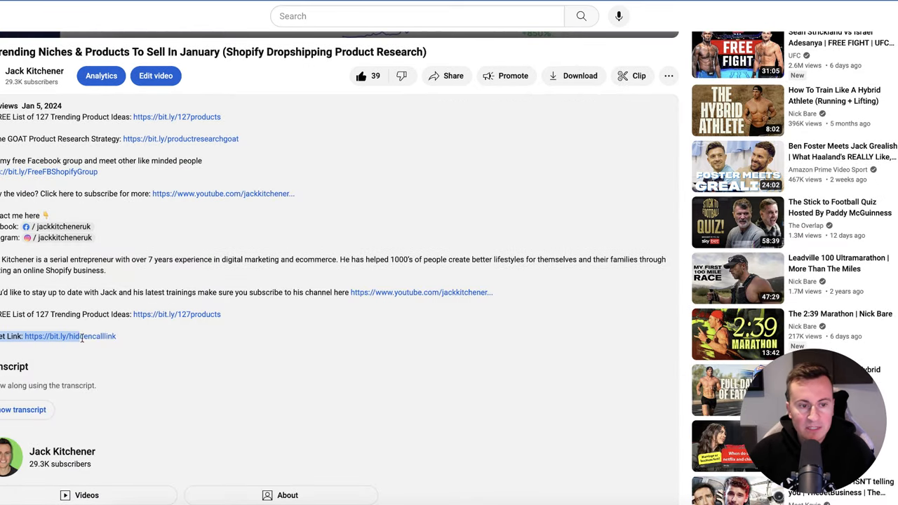